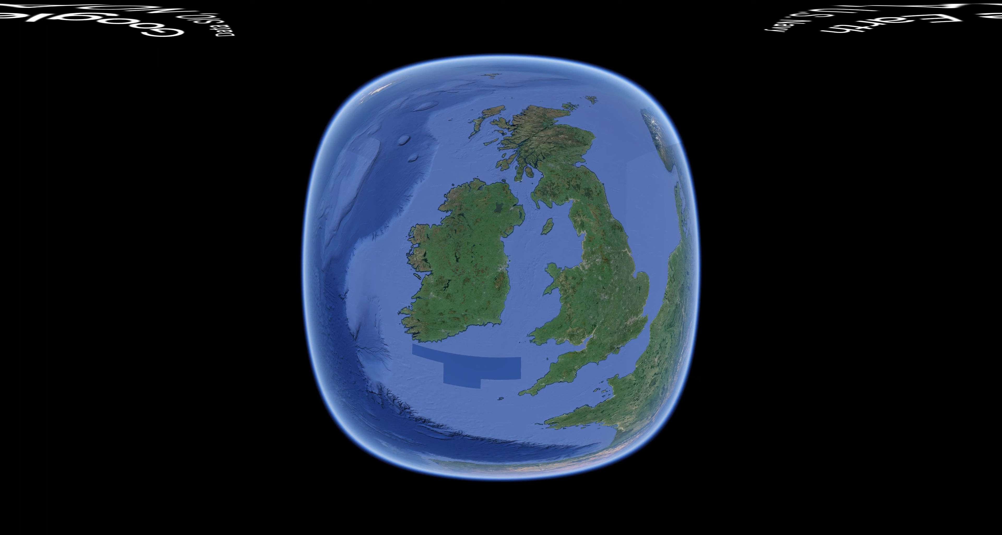
pyautogui.scroll(-3)
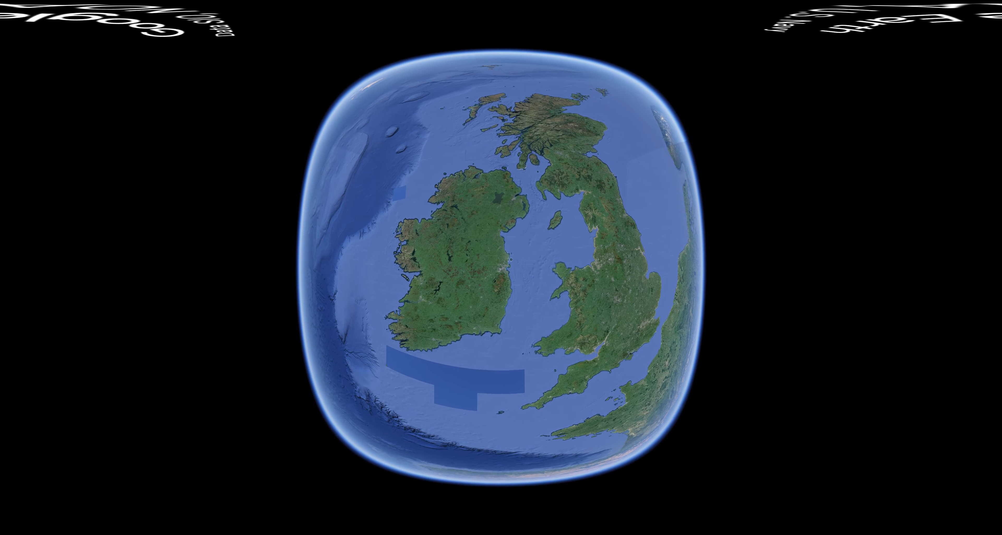